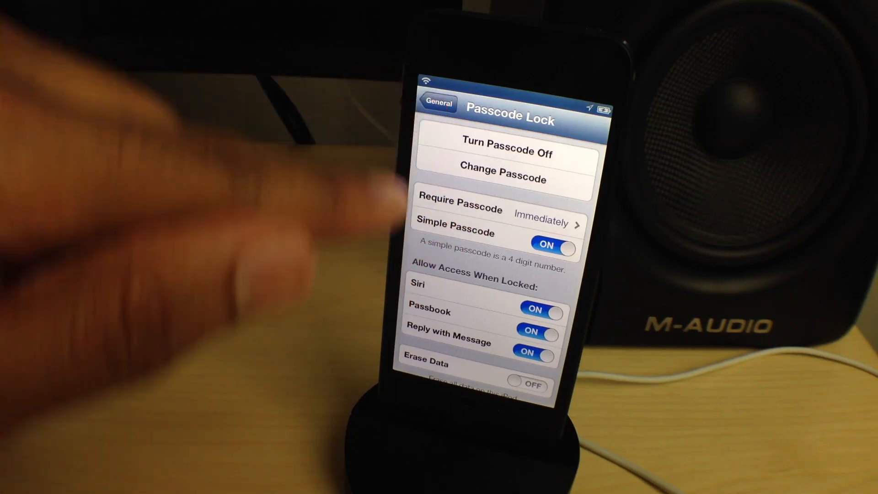
Select byPass.app in the Downloads 'bypass' search results and launch it.
{"action": "left_click", "coordinate": [439, 104]}
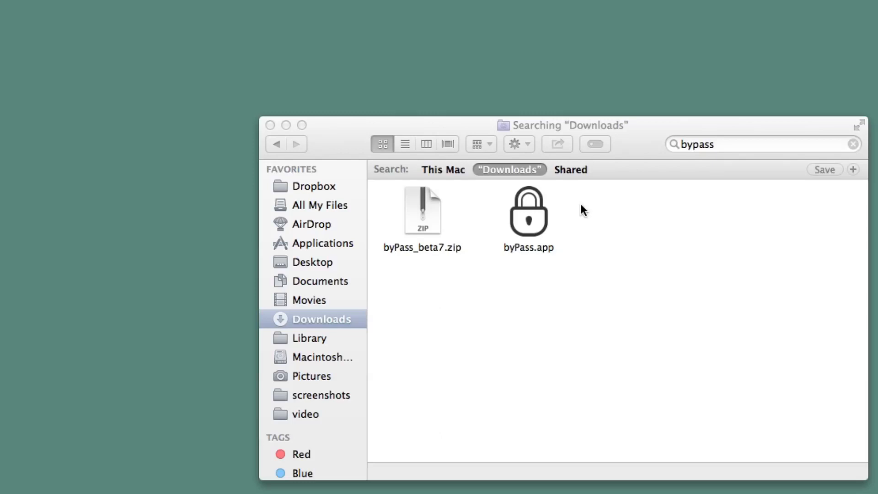
{"action": "mouse_move", "coordinate": [416, 251]}
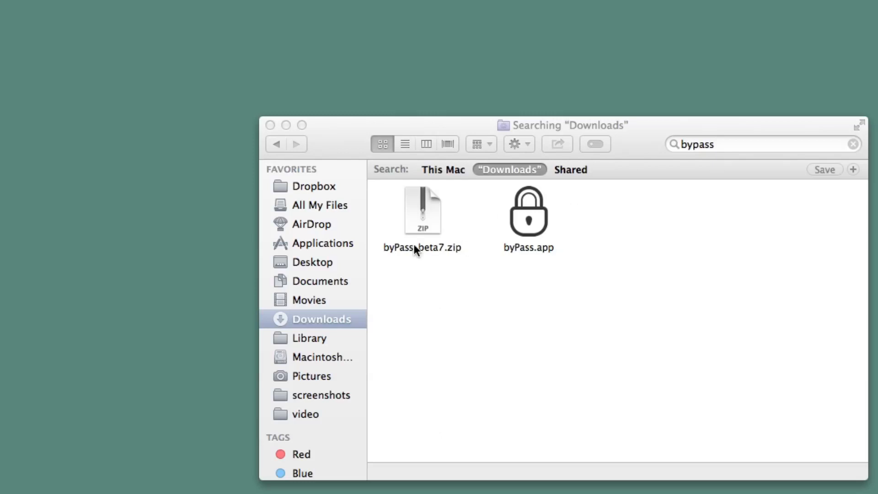
{"action": "left_click", "coordinate": [527, 211]}
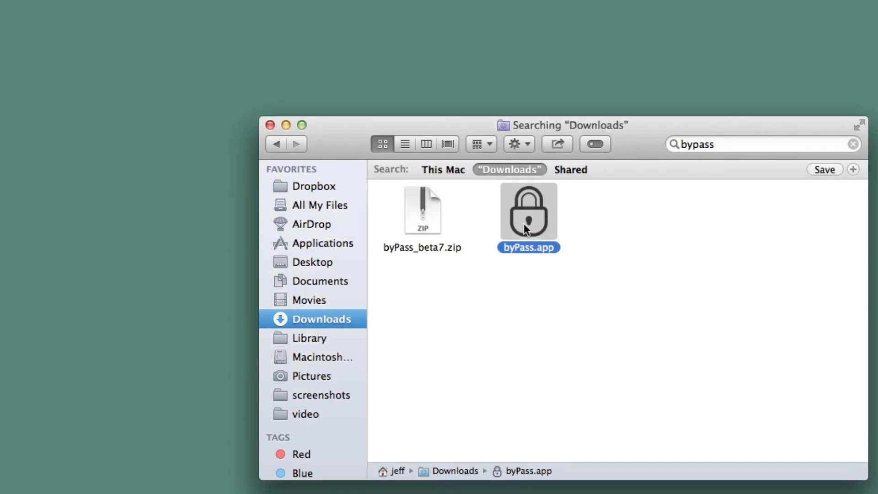
{"action": "double_click", "coordinate": [527, 211]}
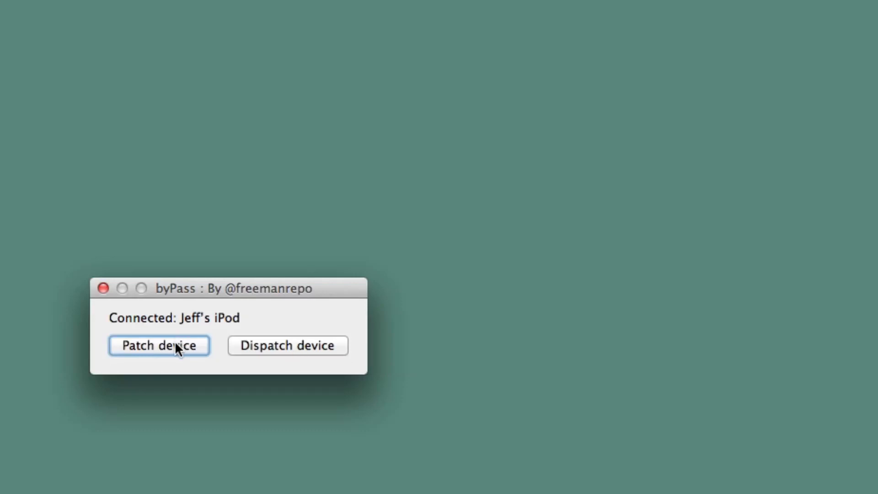
Run Patch device in byPass to apply the passcode patch to the iPod.
{"action": "left_click", "coordinate": [159, 345]}
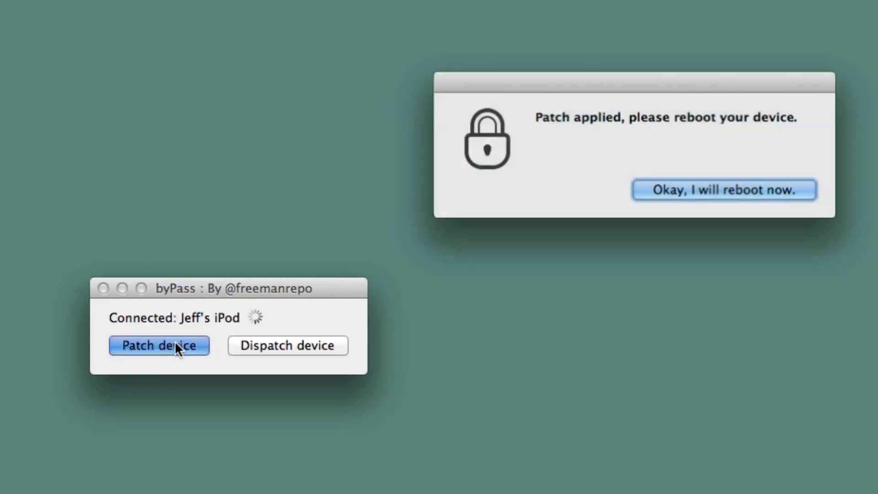